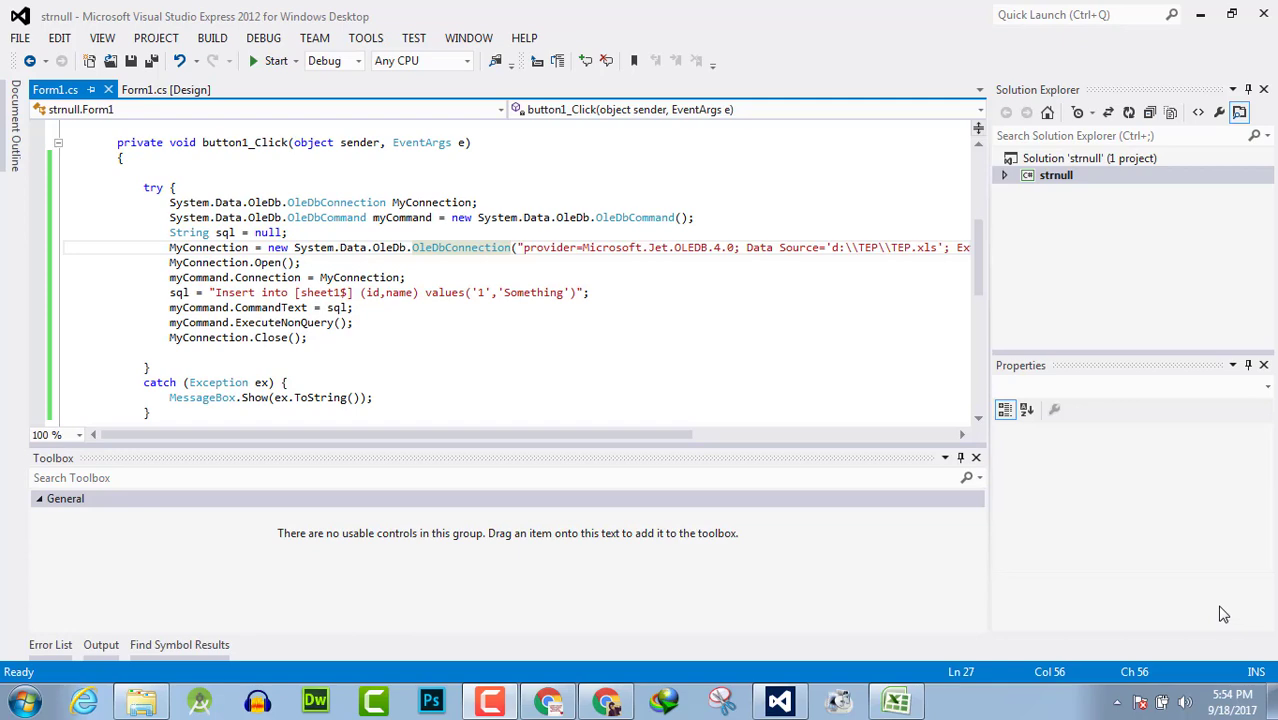
# Step: Switch to the TEP spreadsheet to see the inserted row '1, Something'
pyautogui.click(896, 700)
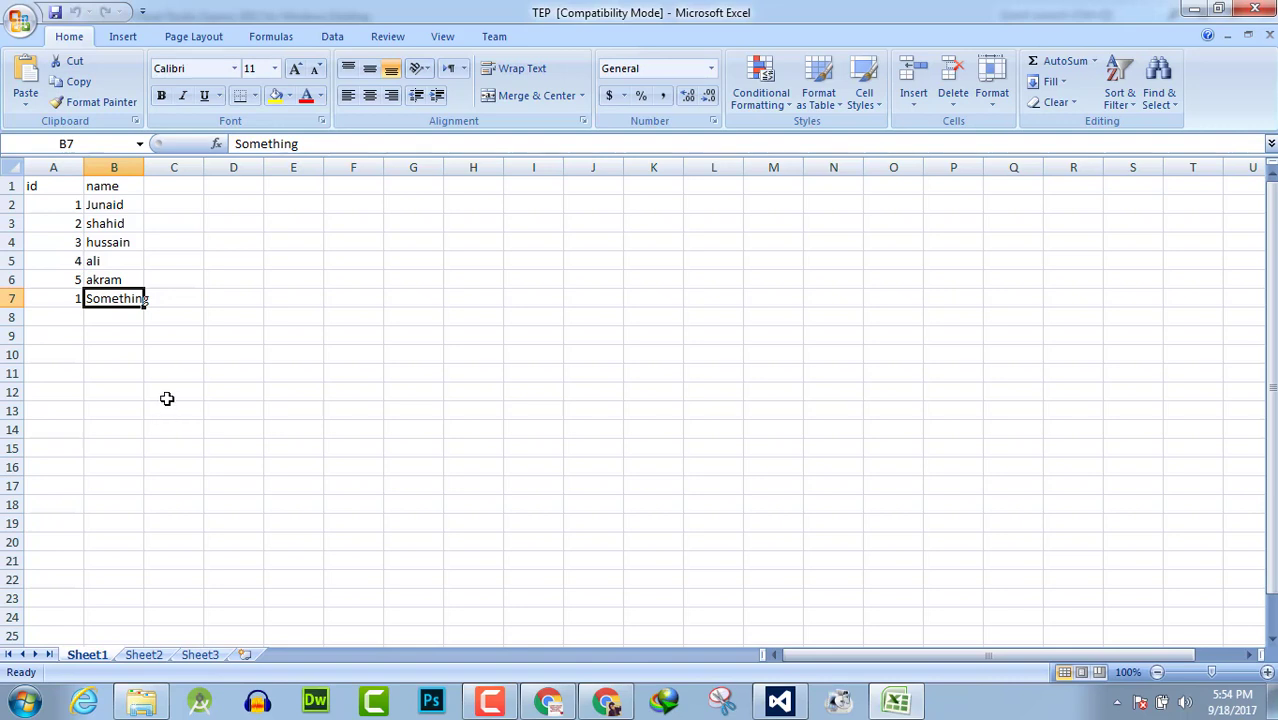
# Step: Return to the button1_Click handler and select the statements inside the try block
pyautogui.click(778, 700)
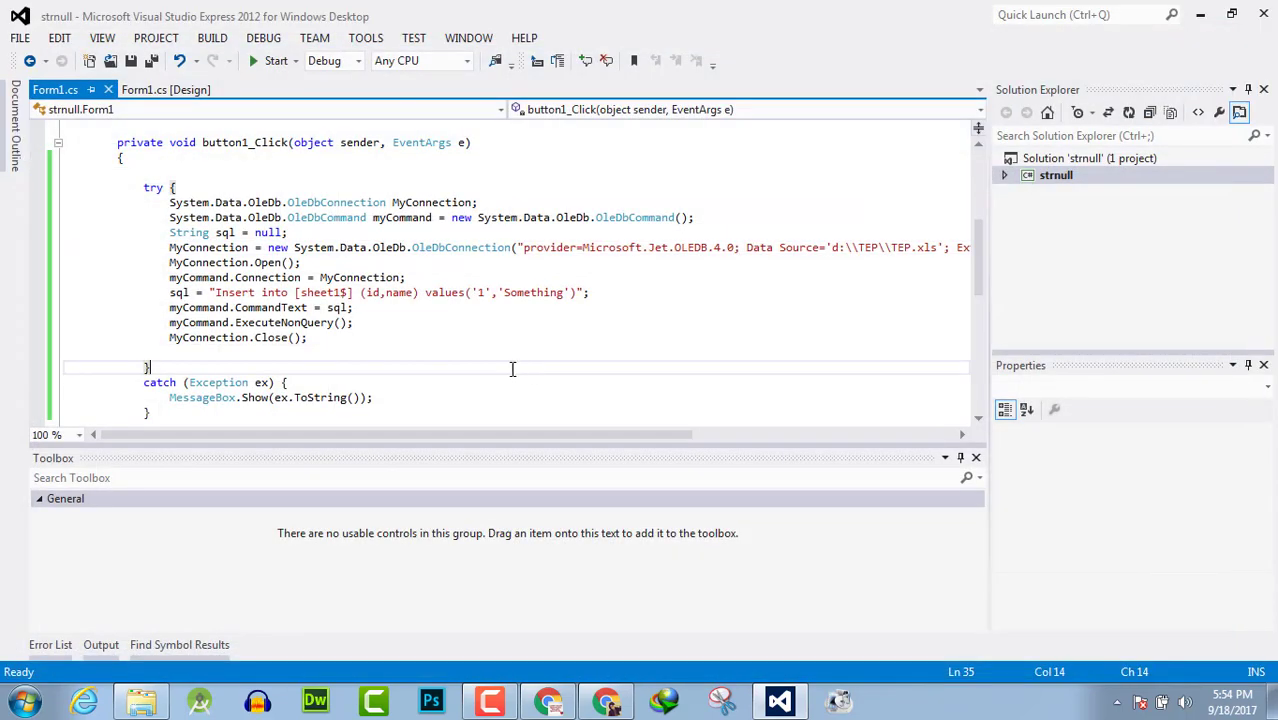
pyautogui.moveTo(654, 310)
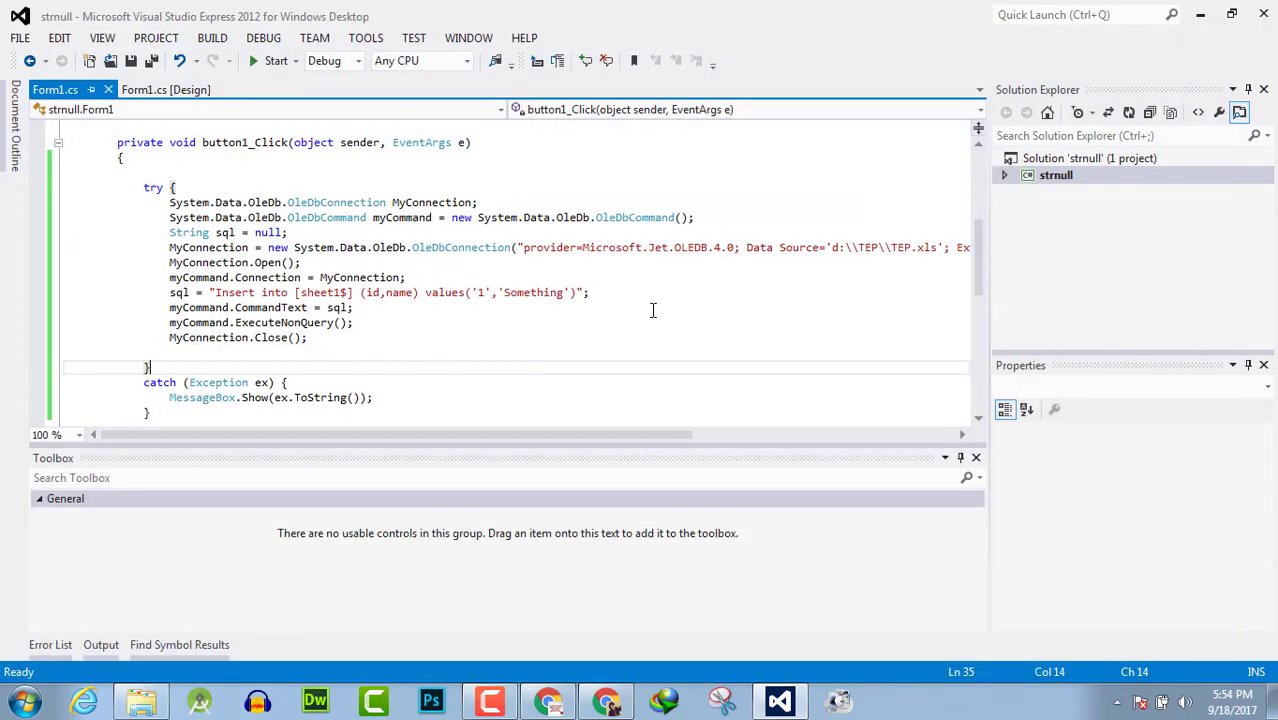
pyautogui.moveTo(518, 356)
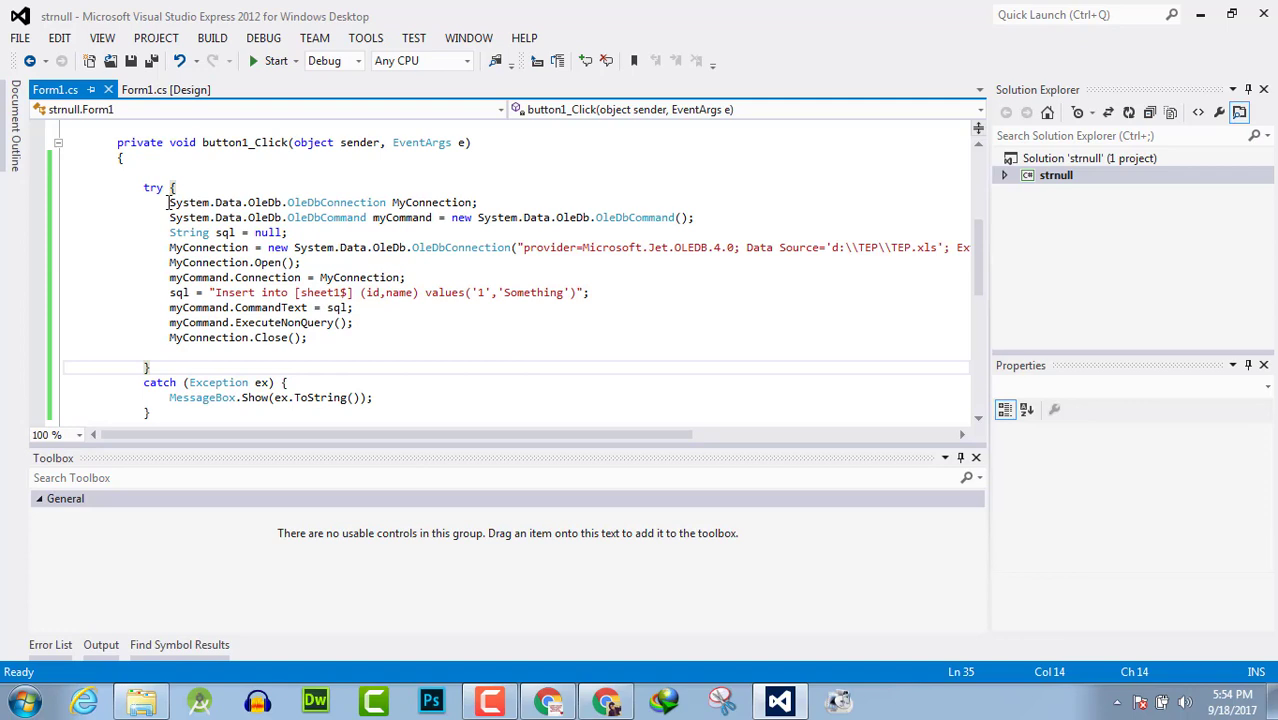
pyautogui.moveTo(168, 200); pyautogui.dragTo(338, 336)
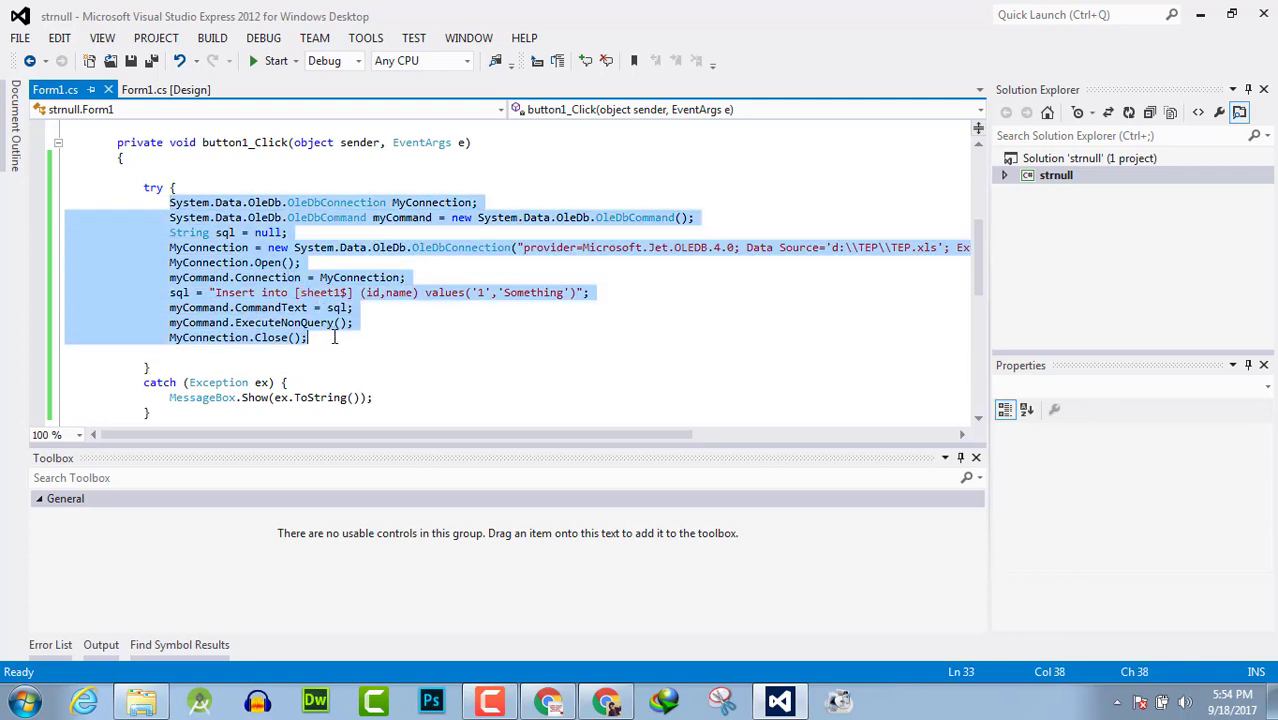
pyautogui.click(260, 352)
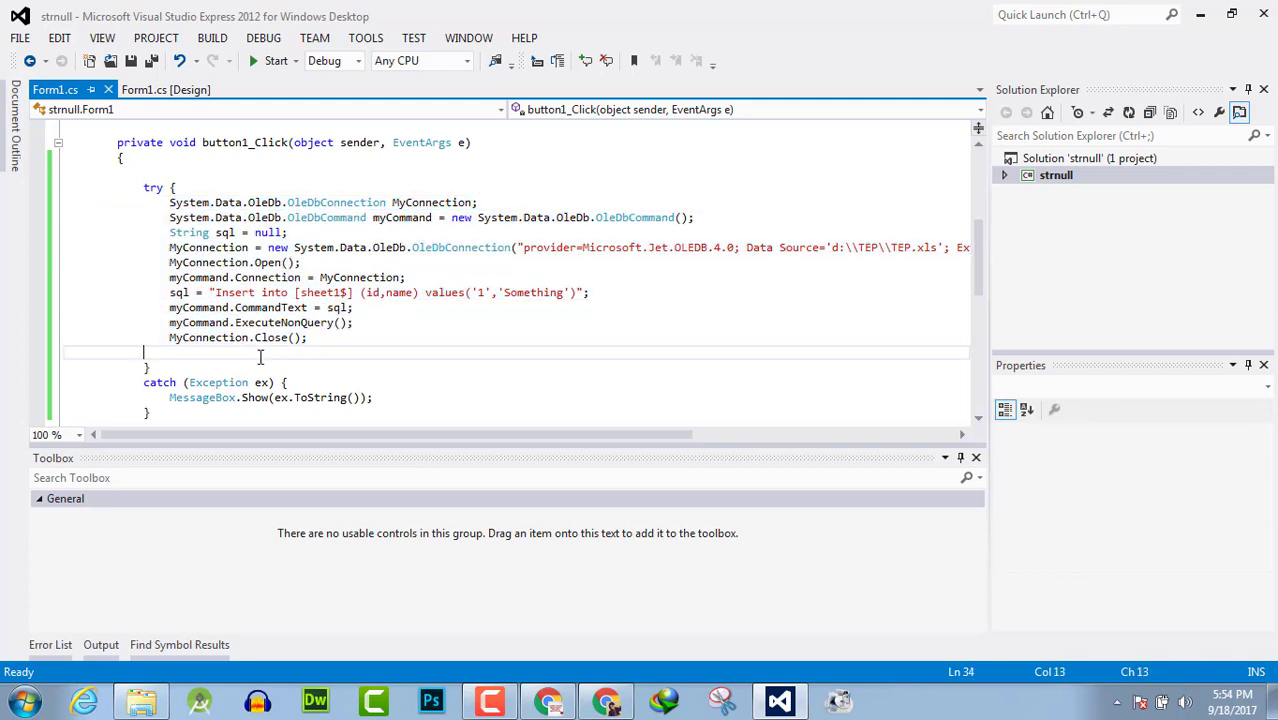
pyautogui.moveTo(222, 292)
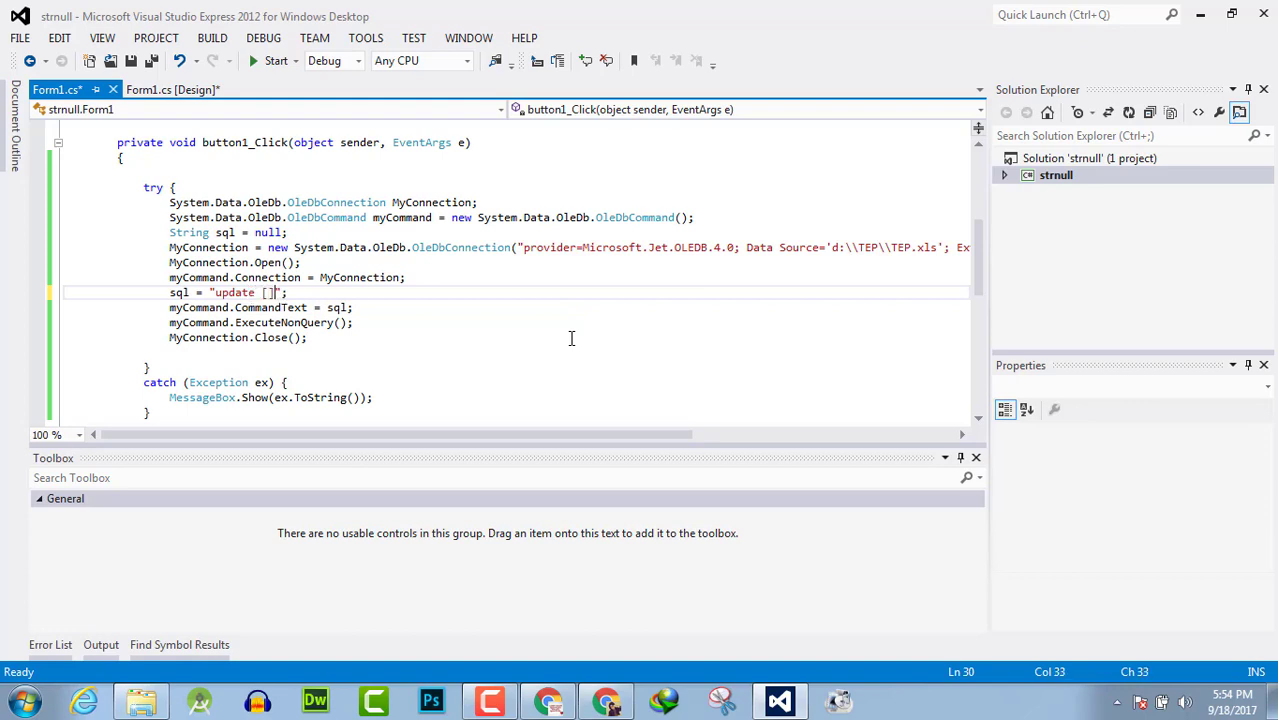
# Step: Write the query update [sheet1$] set name='NewNameIs Here' where id = 2 and save
pyautogui.write('she')
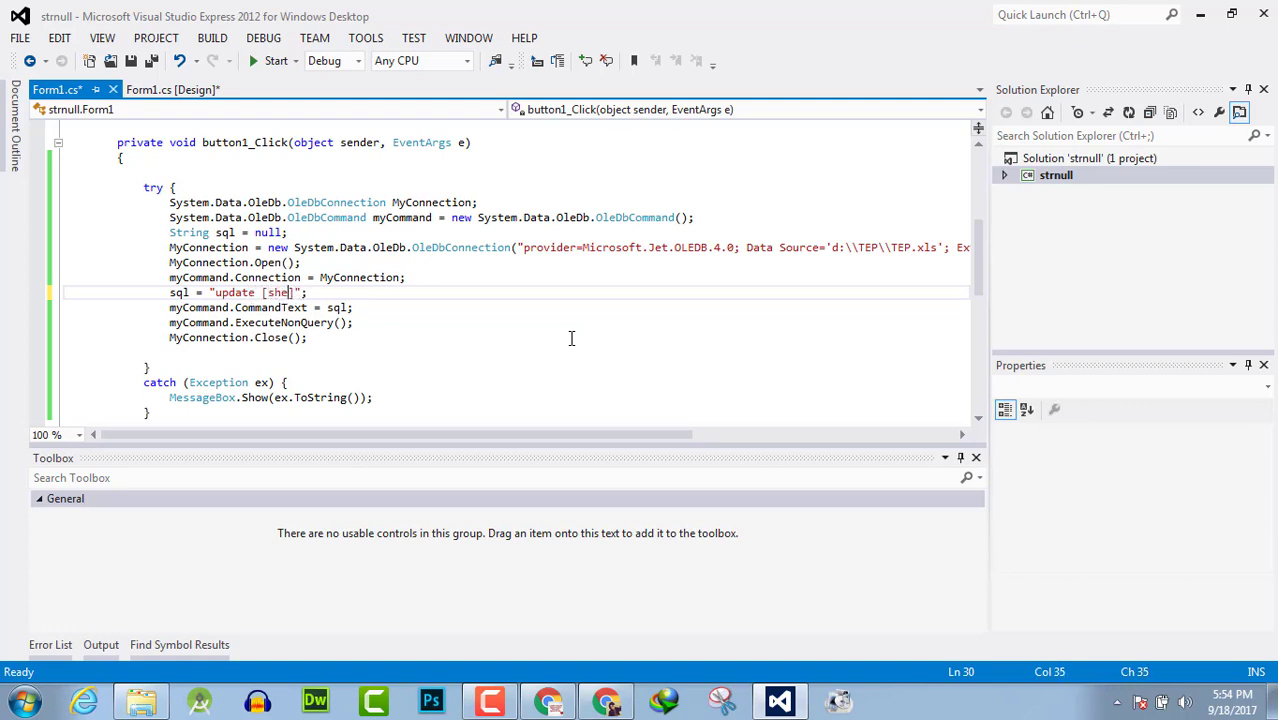
pyautogui.write('et1$')
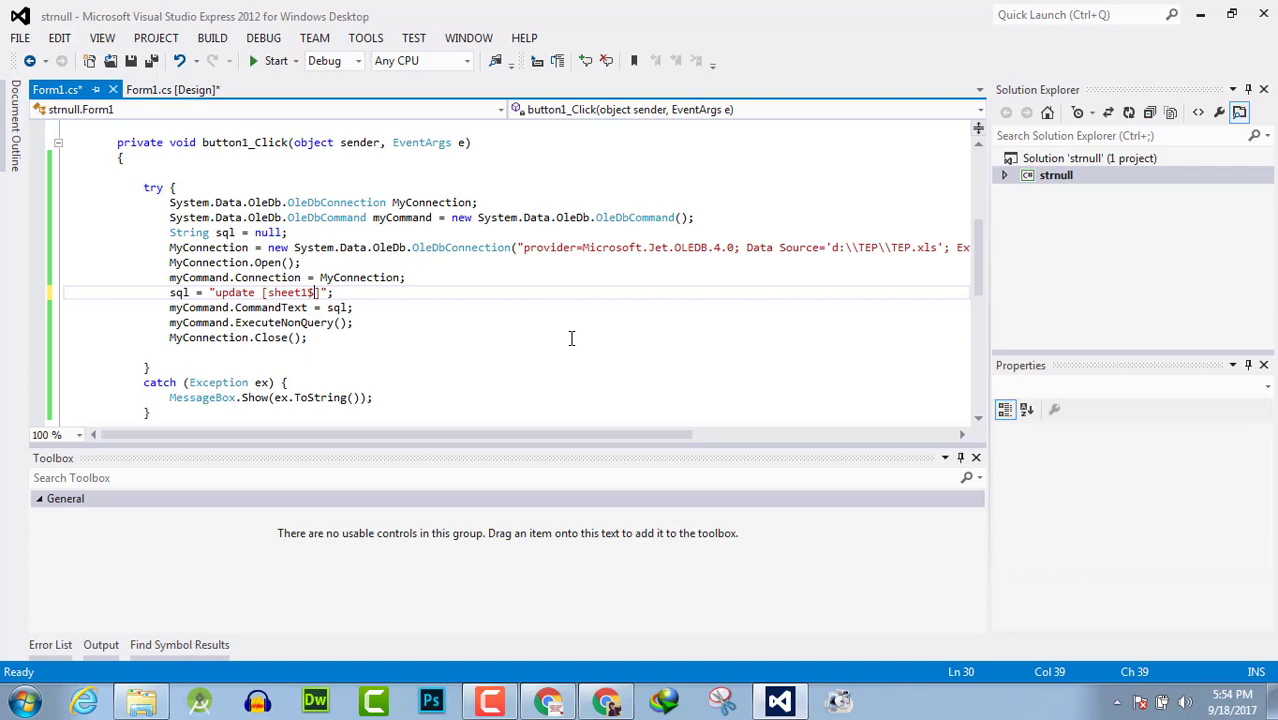
pyautogui.write('set')
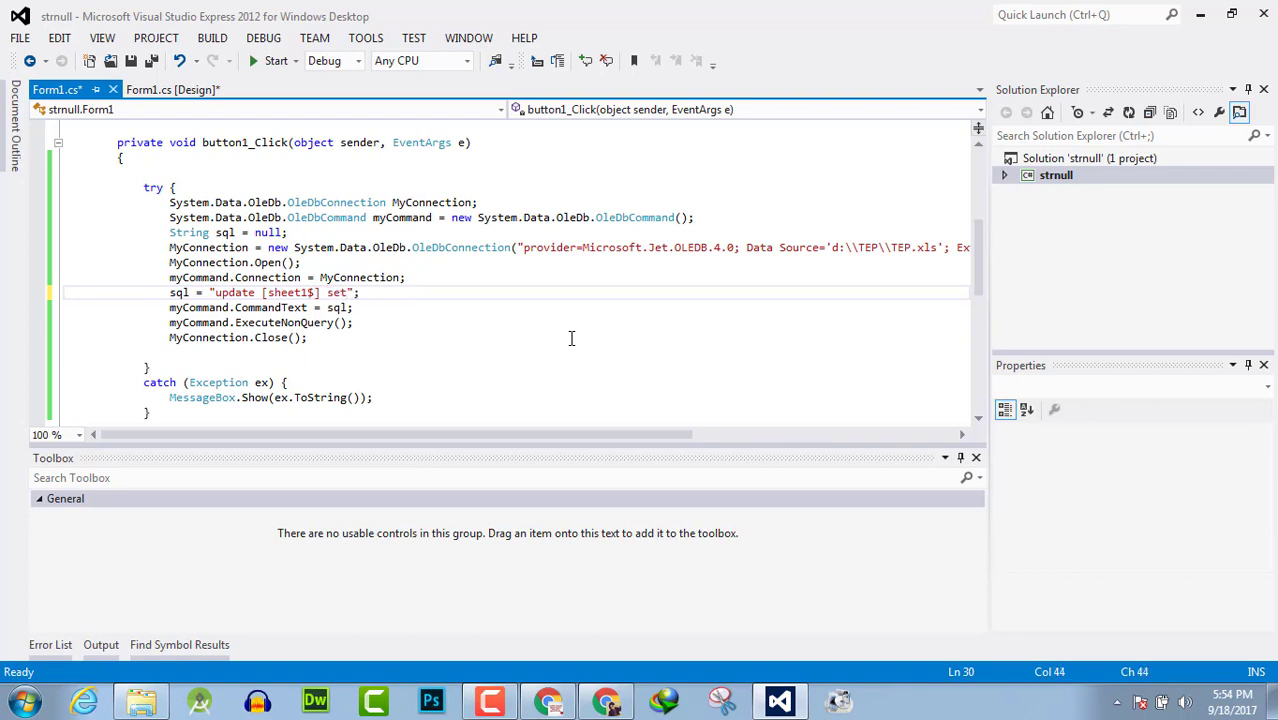
pyautogui.write('name')
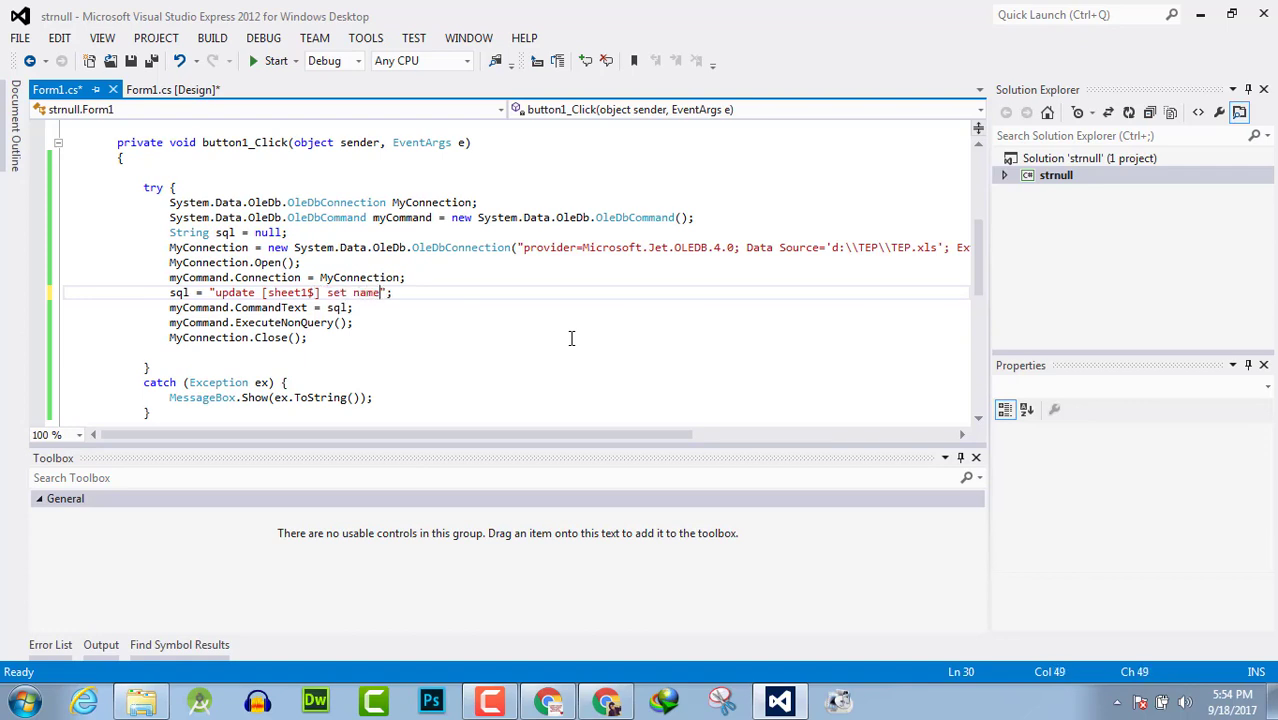
pyautogui.write('=')
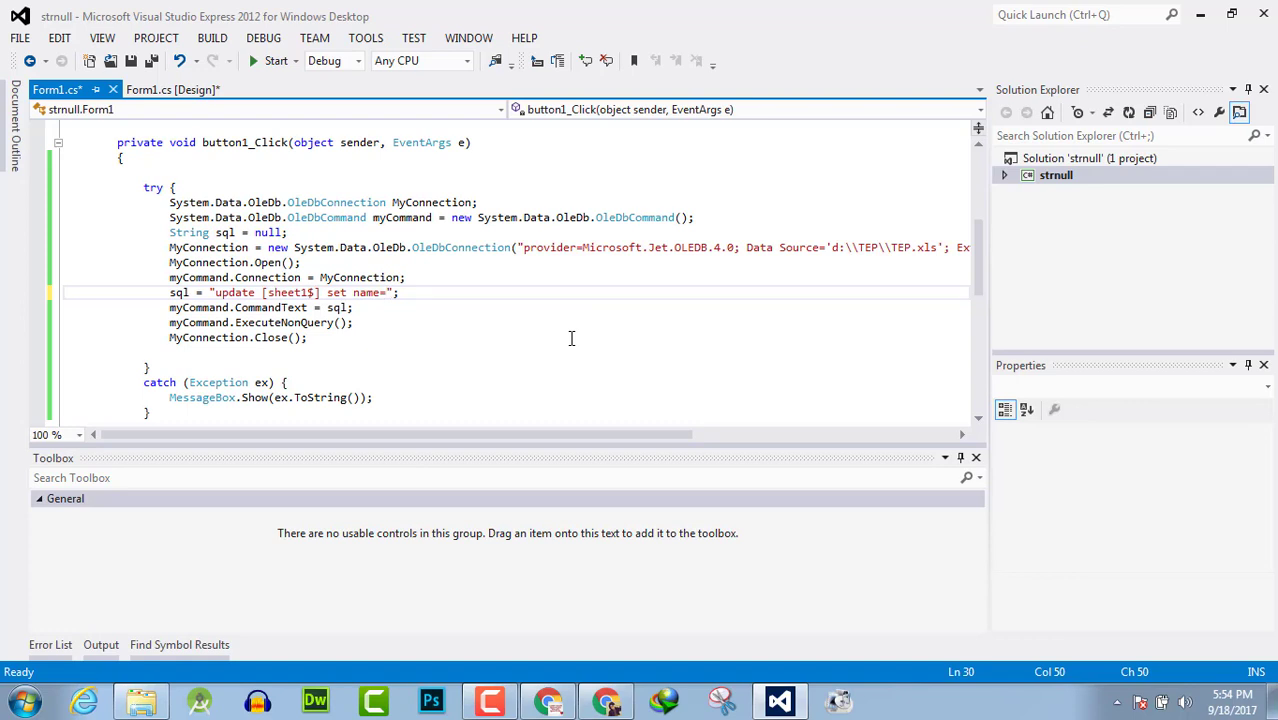
pyautogui.write('"')
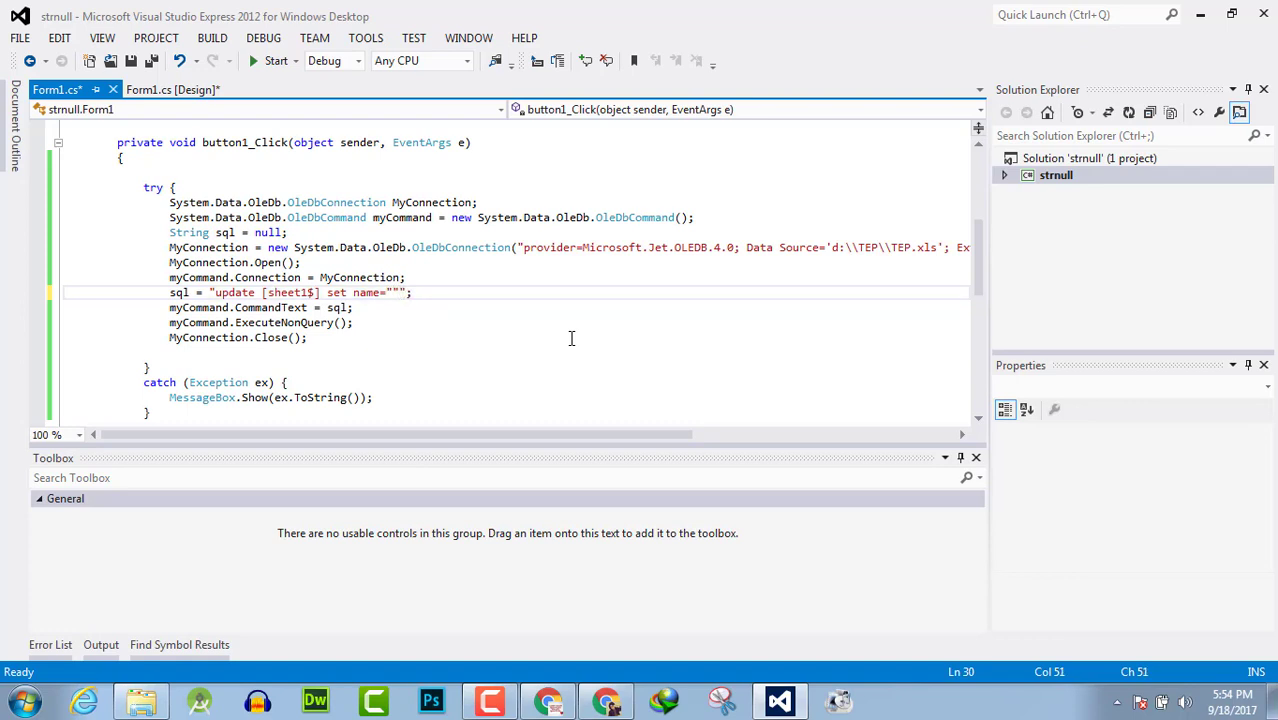
pyautogui.write("'")
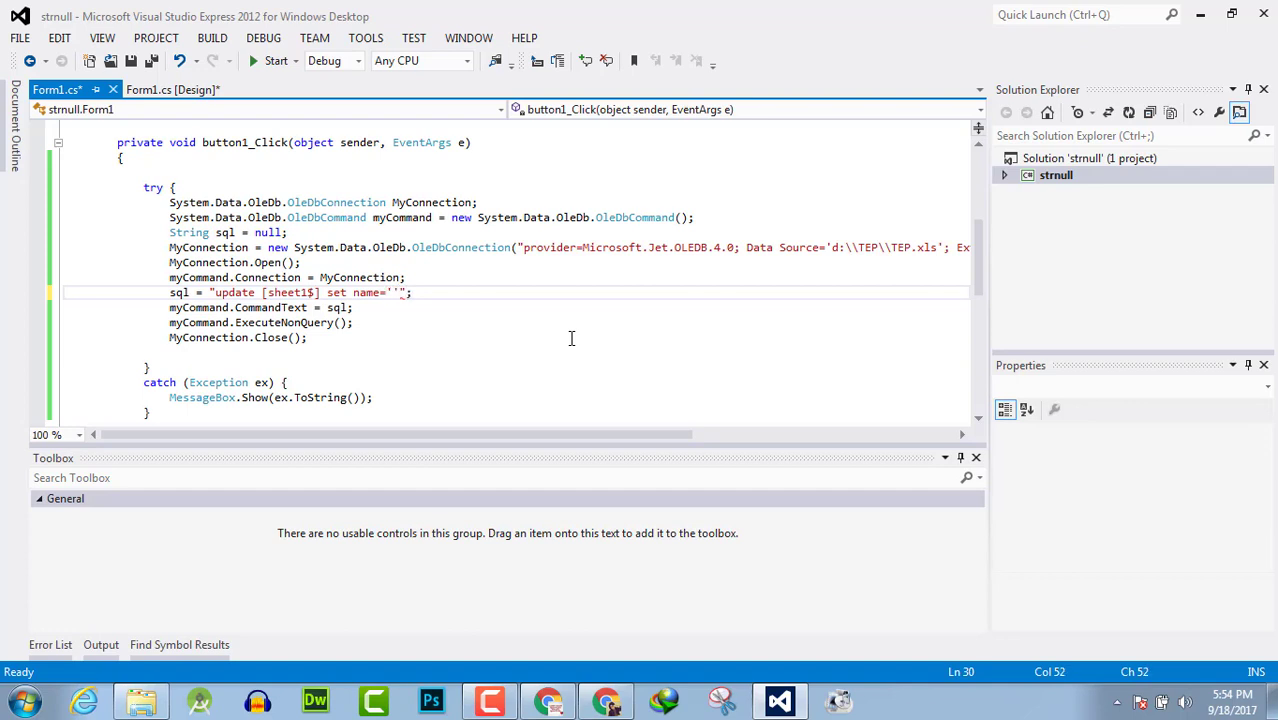
pyautogui.write('NewName')
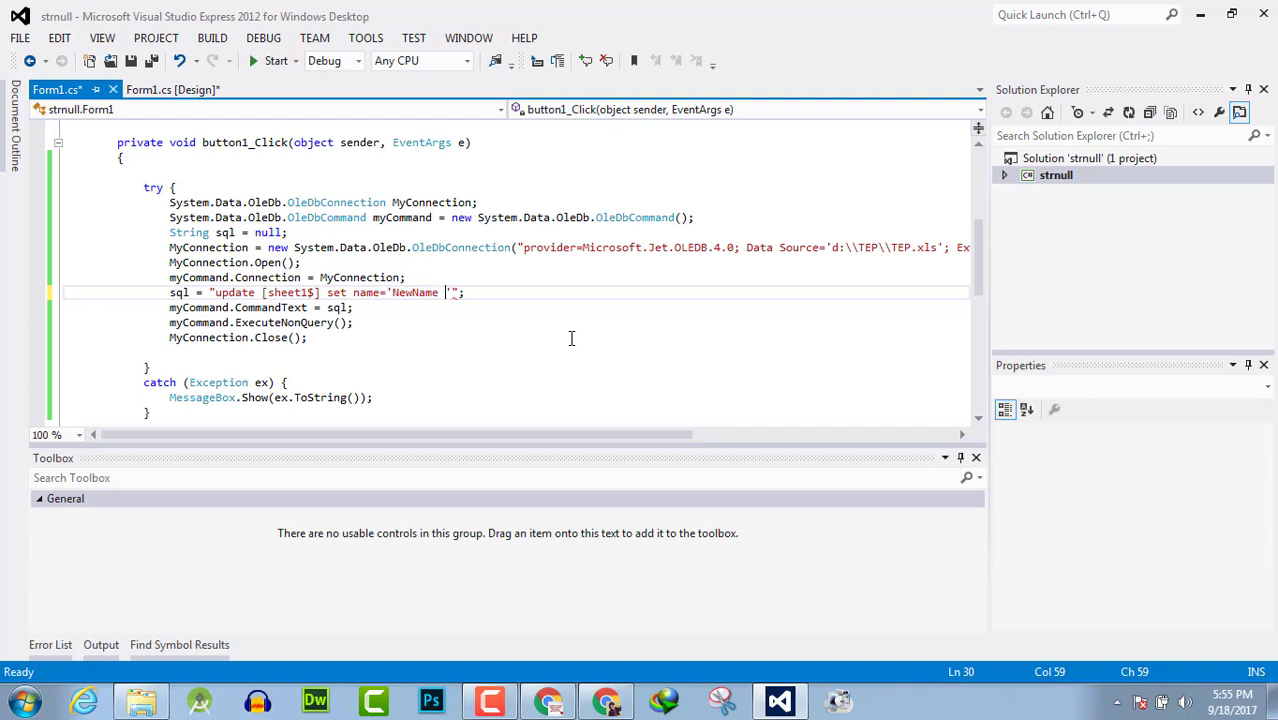
pyautogui.write('Is')
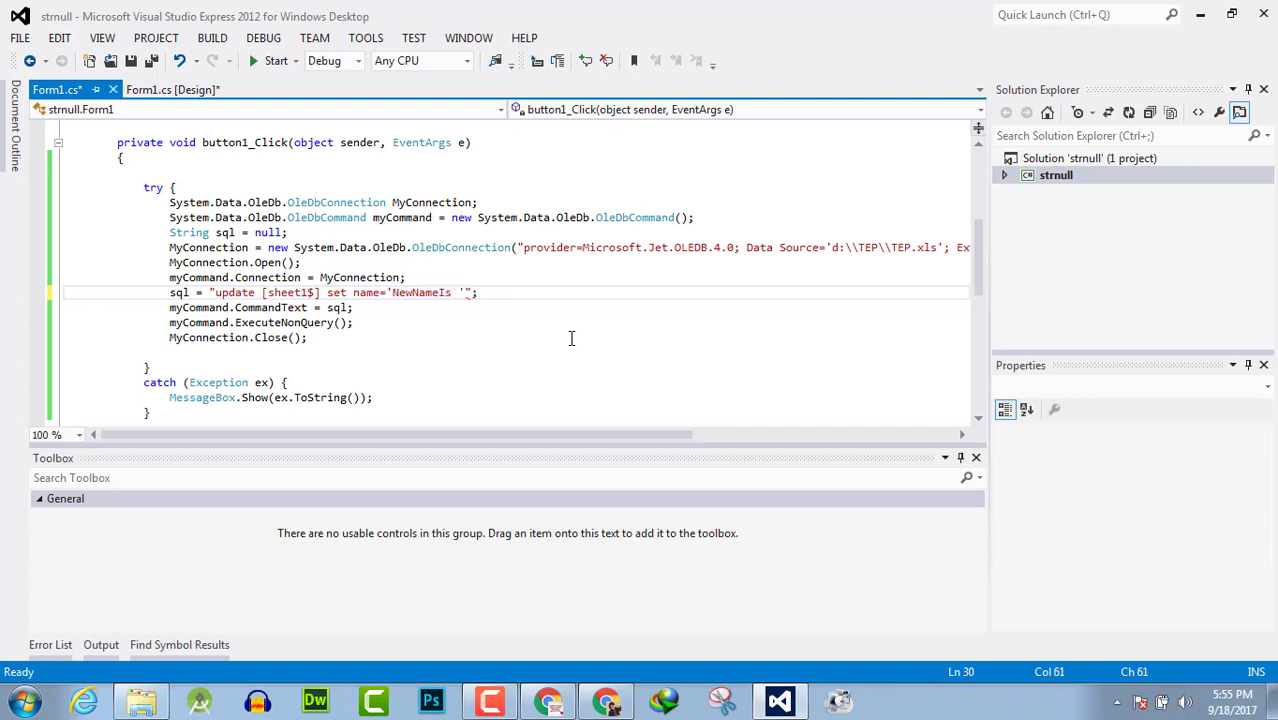
pyautogui.write('Here')
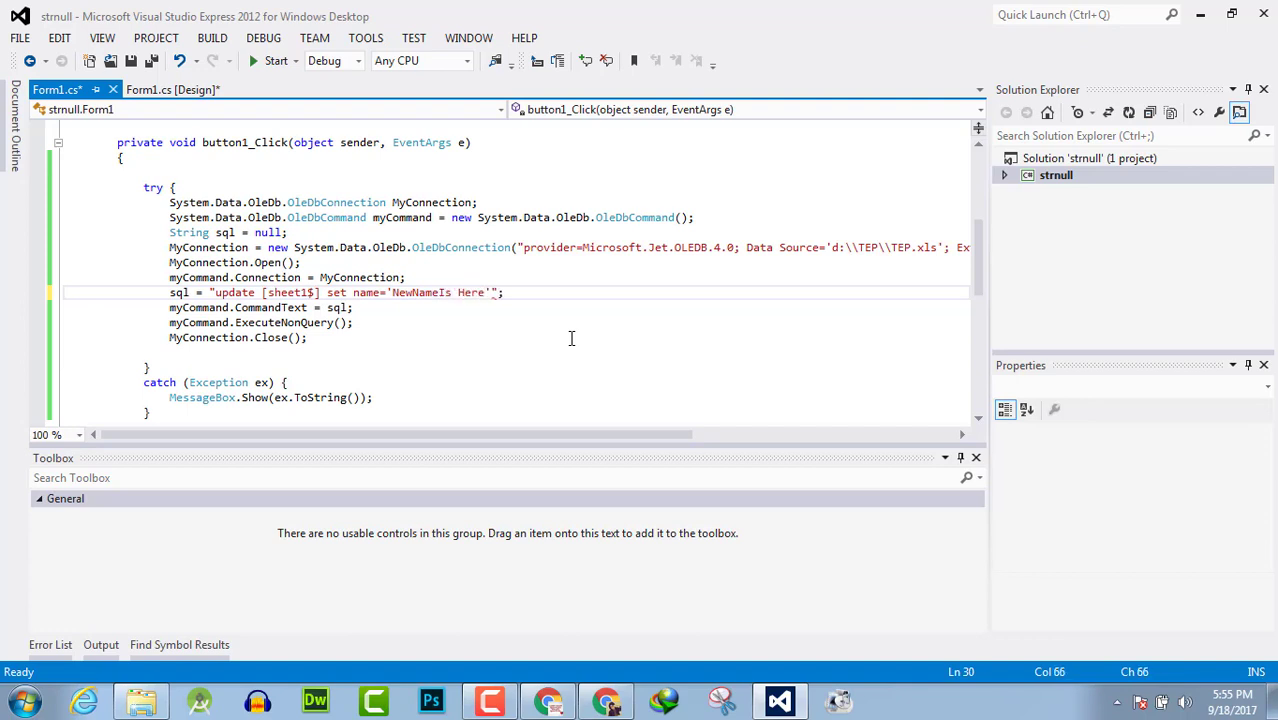
pyautogui.write('where id =')
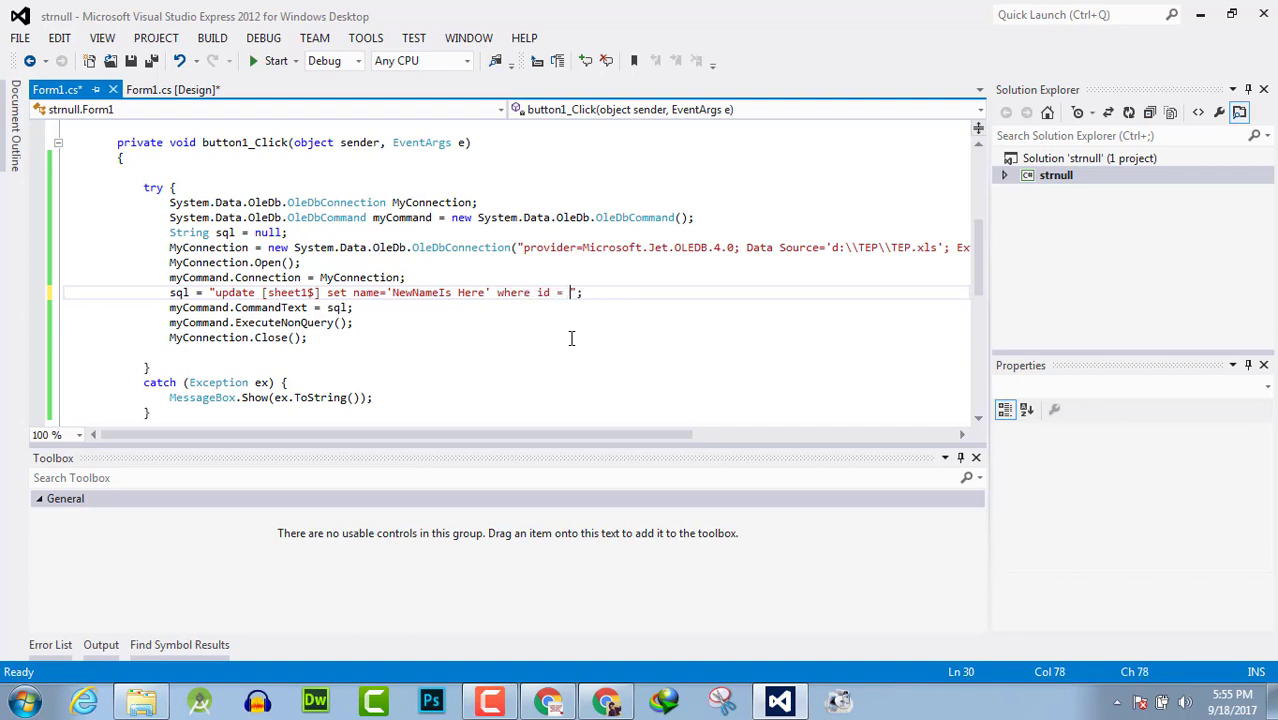
pyautogui.write('2')
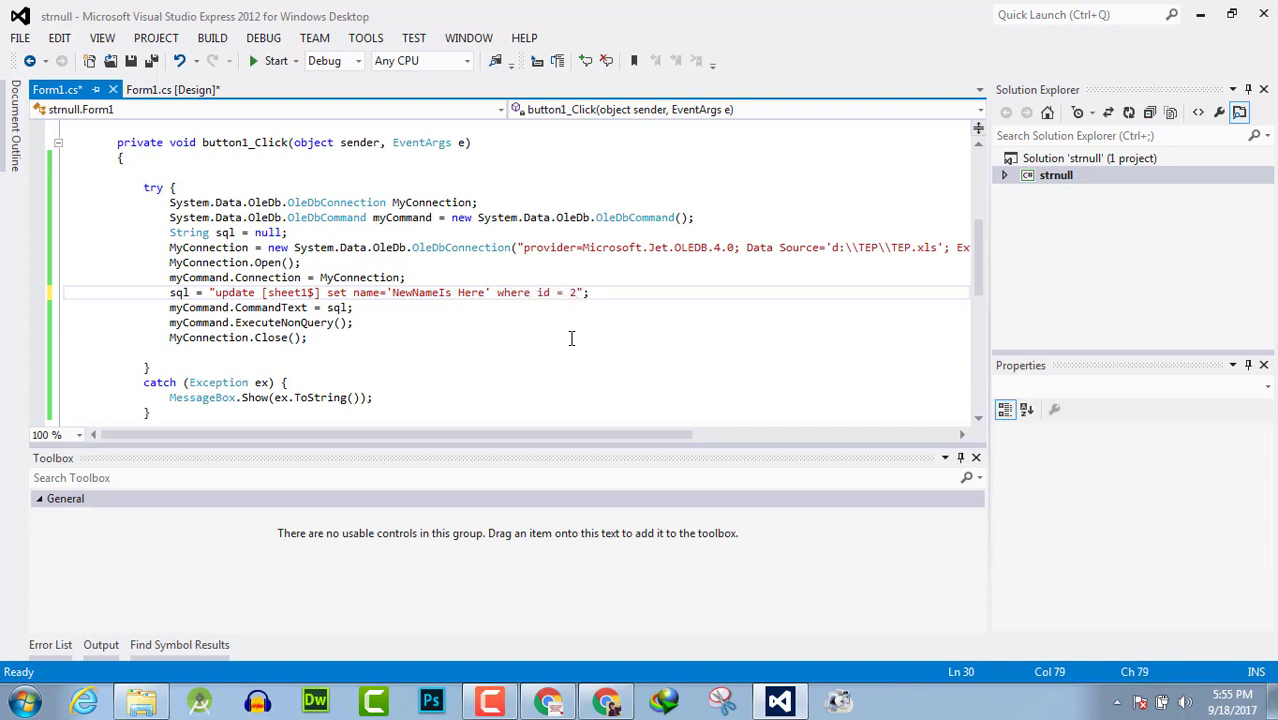
pyautogui.press('ctrl+s')
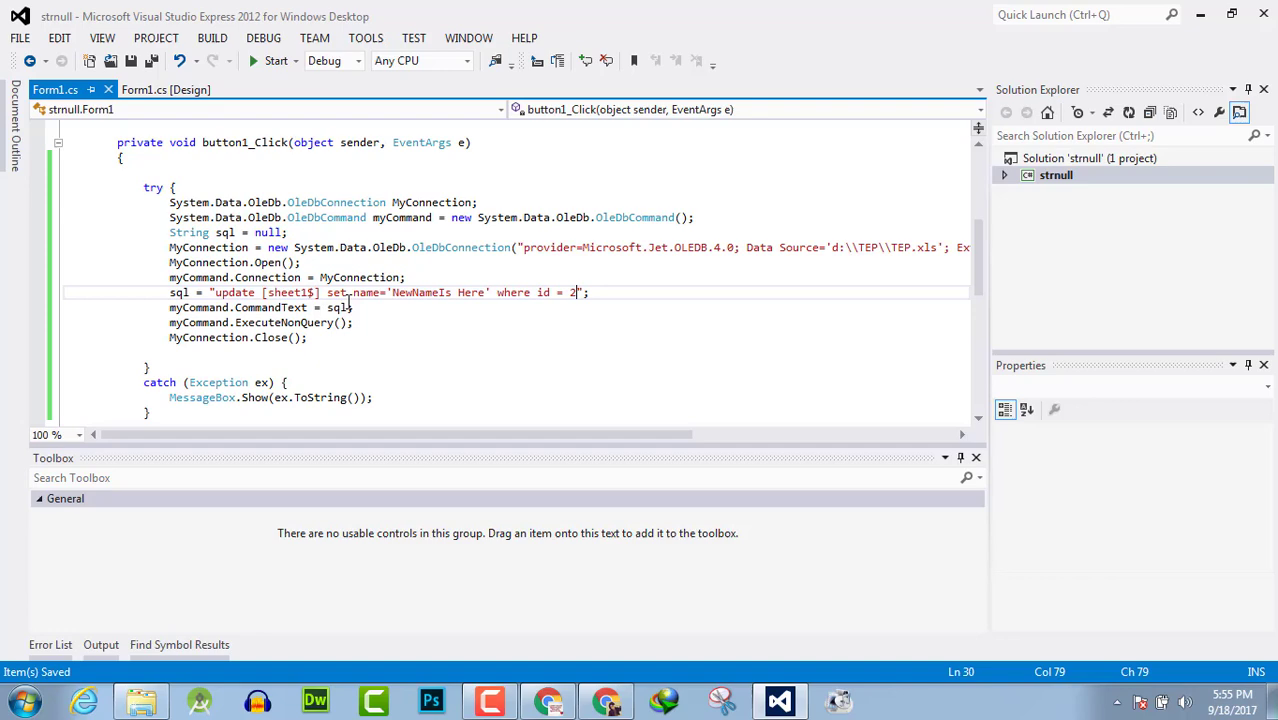
# Step: Run the project and open the TEP folder
pyautogui.click(264, 36)
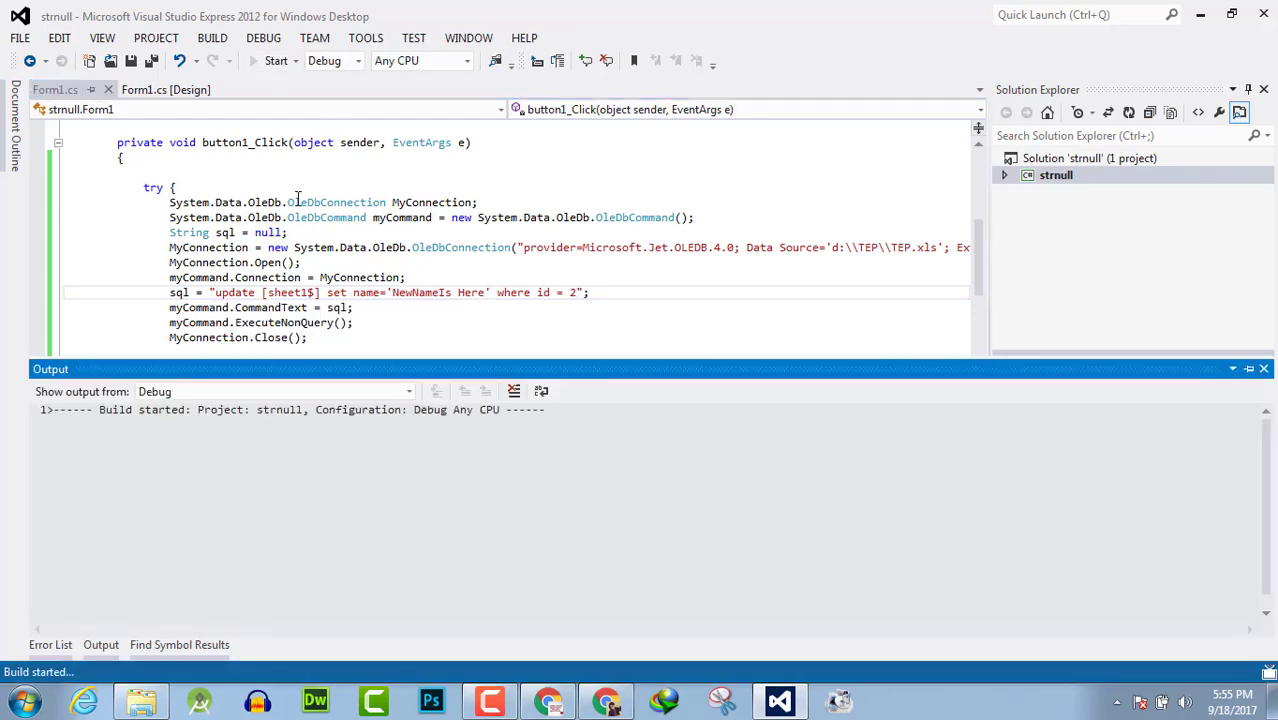
pyautogui.click(272, 60)
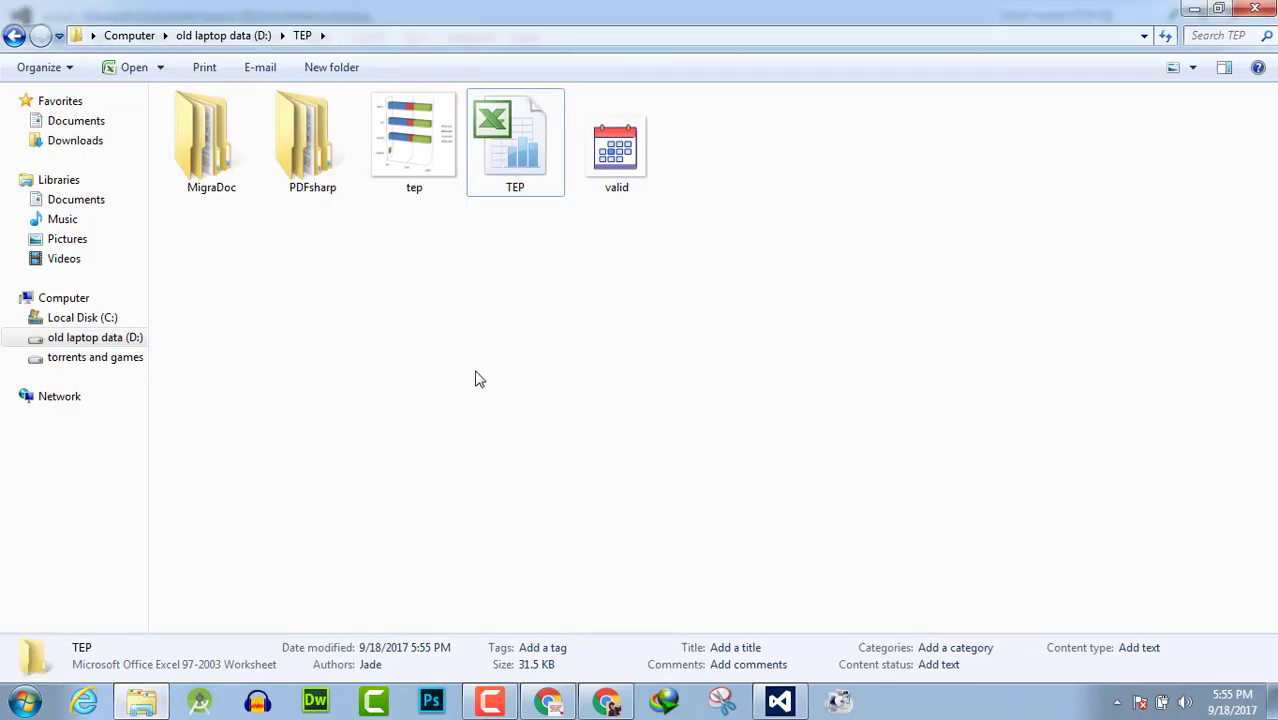
# Step: Open TEP.xls in Excel and verify row id 2 now reads 'NewNameIs Here'
pyautogui.doubleClick(514, 140)
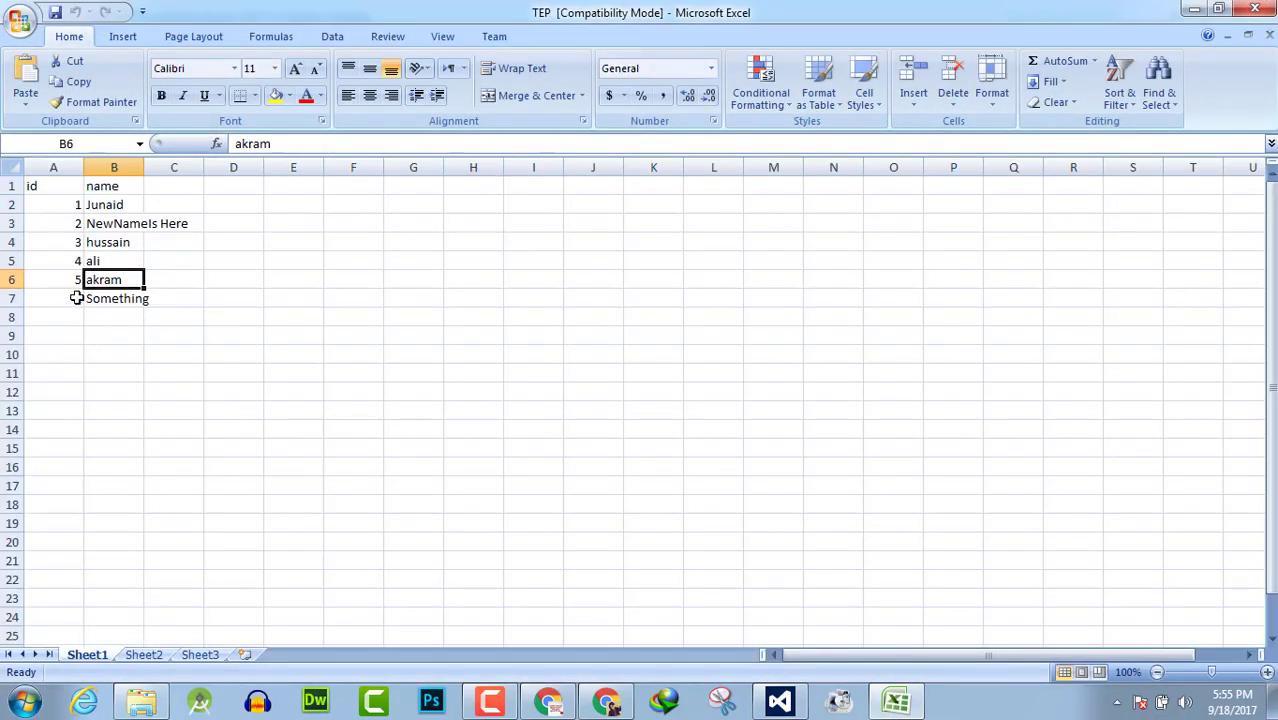
pyautogui.click(52, 224)
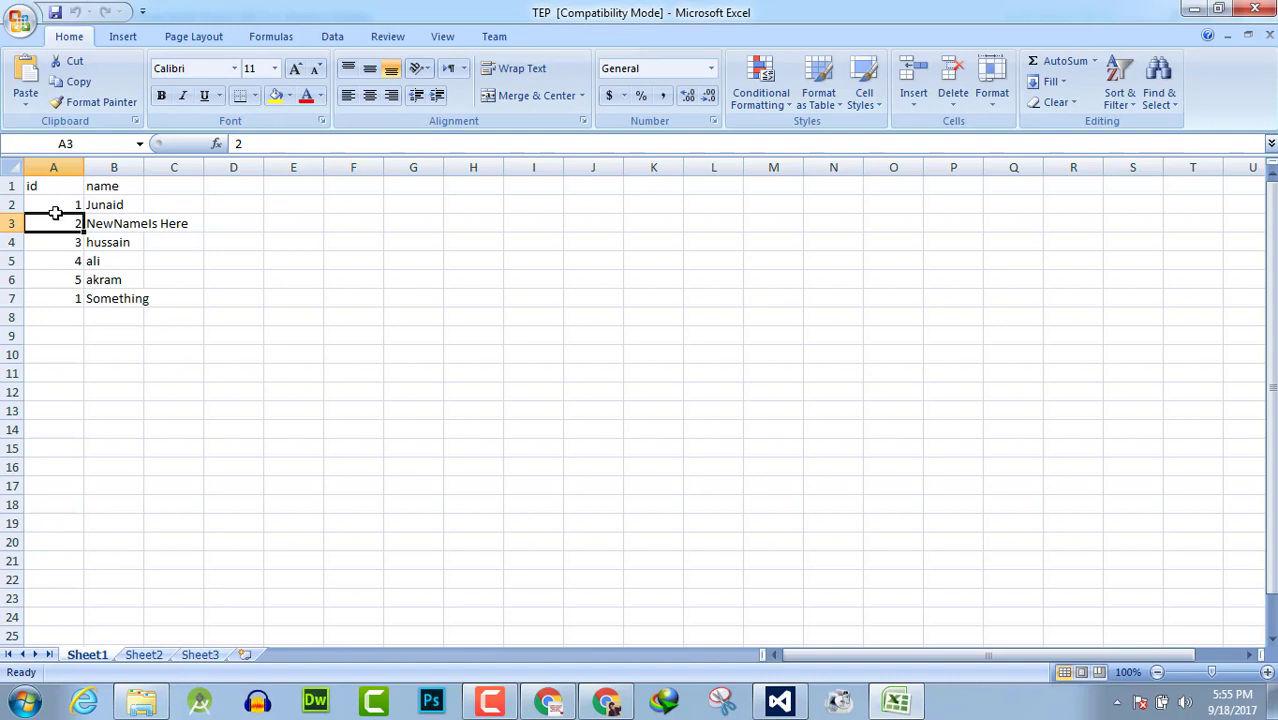
pyautogui.click(112, 224)
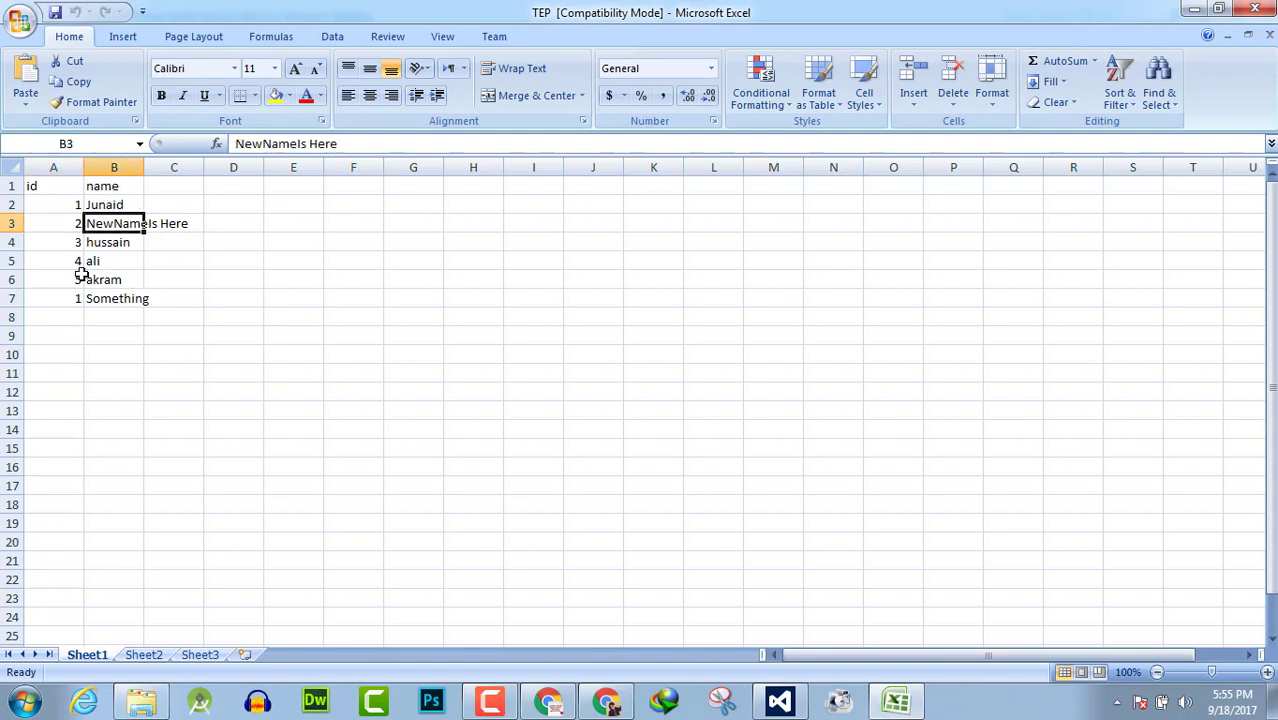
pyautogui.moveTo(436, 228)
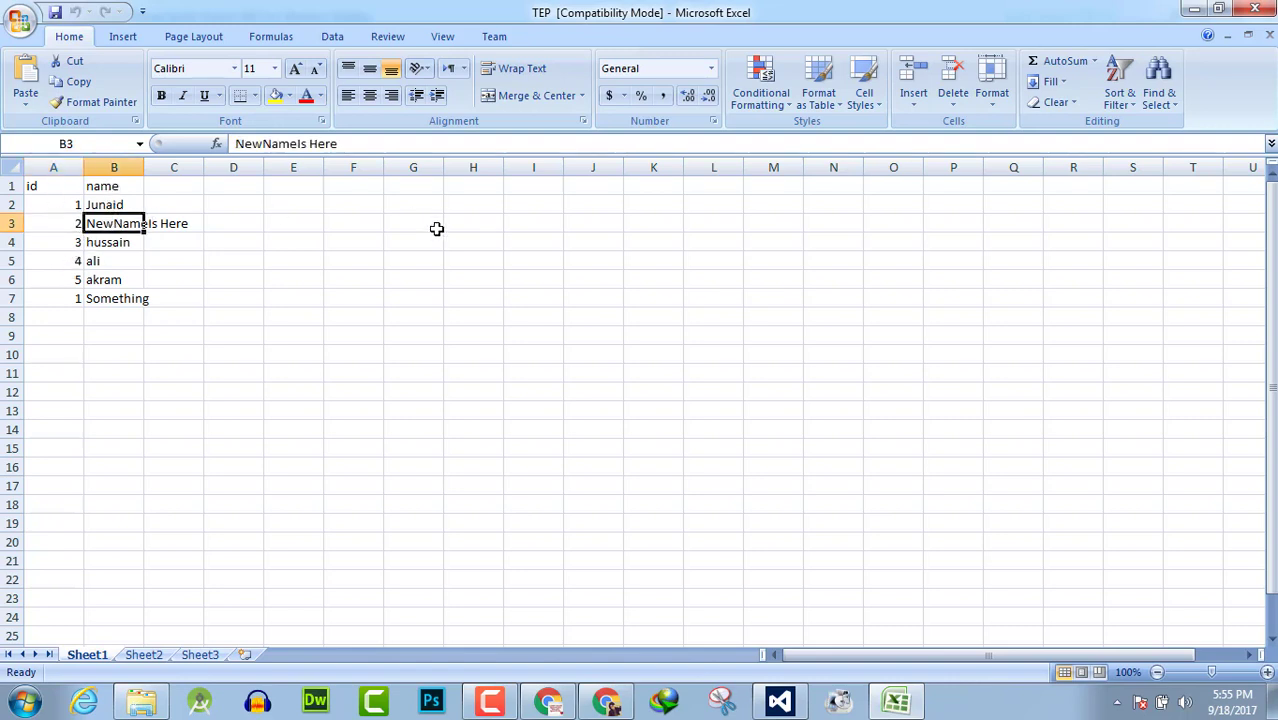